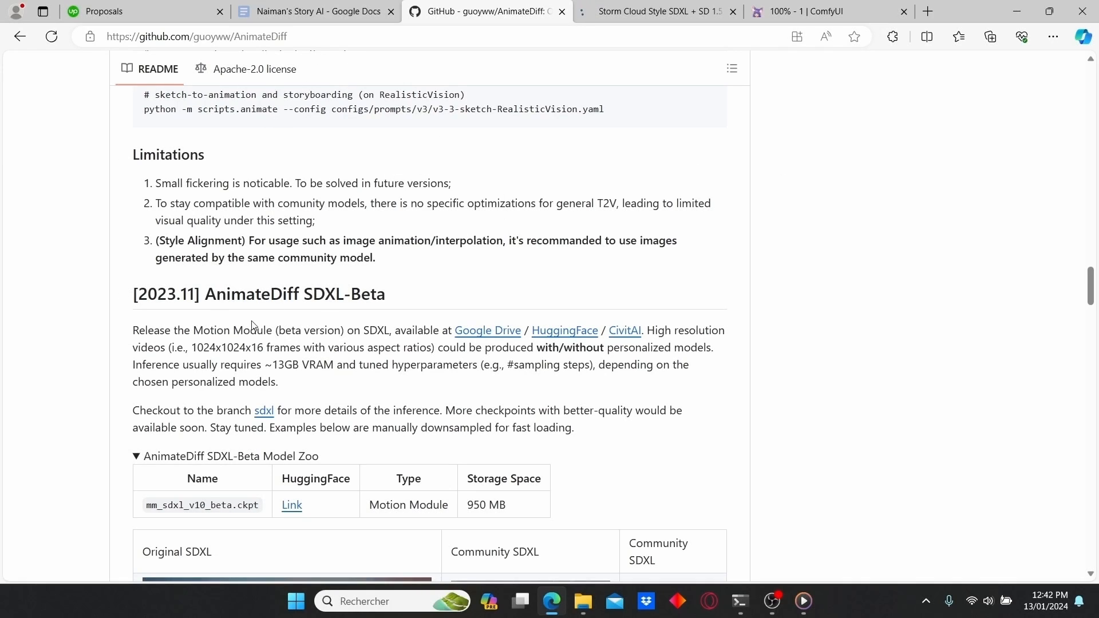
- Scroll the AnimateDiff README down to the SDXL-Beta section and its Model Zoo table
{"action": "scroll", "scroll_direction": "down", "scroll_amount": 3}
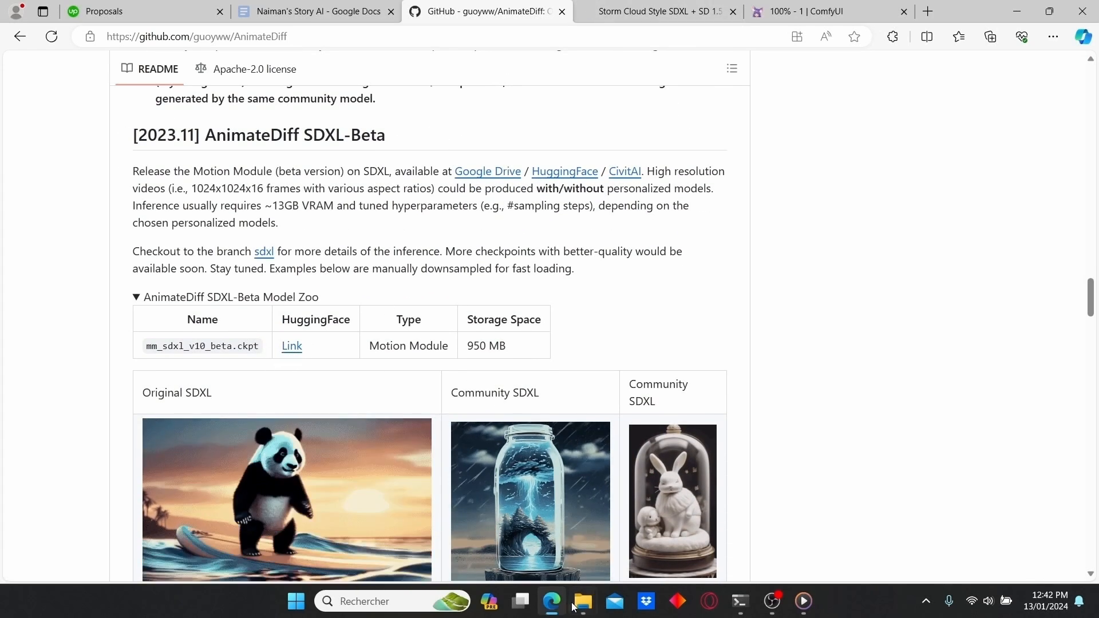
{"action": "left_click", "coordinate": [806, 12]}
{"action": "type", "text": "load"}
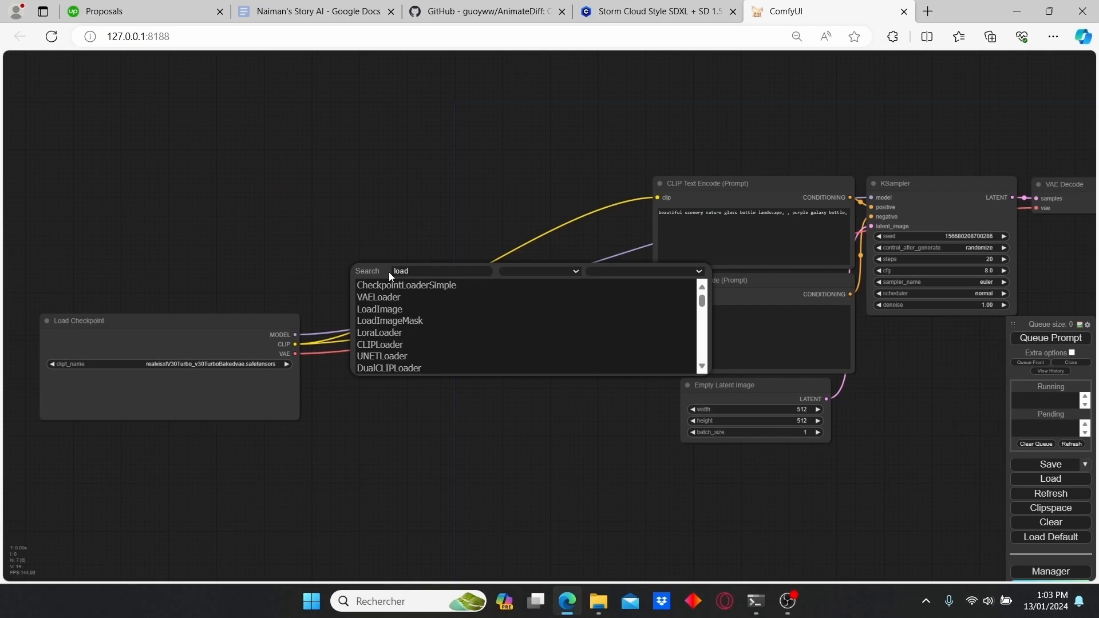
- Add the LoraLoader node from the search results to the graph
{"action": "key", "text": "Backspace"}
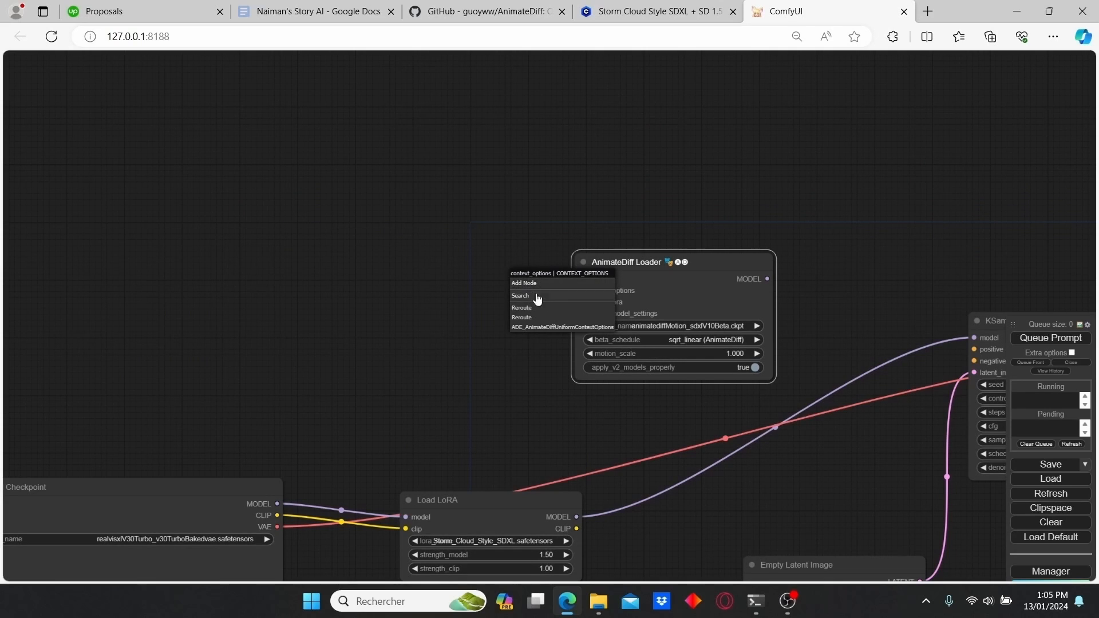
- Search for a context options node for the AnimateDiff Loader
{"action": "left_click", "coordinate": [561, 328]}
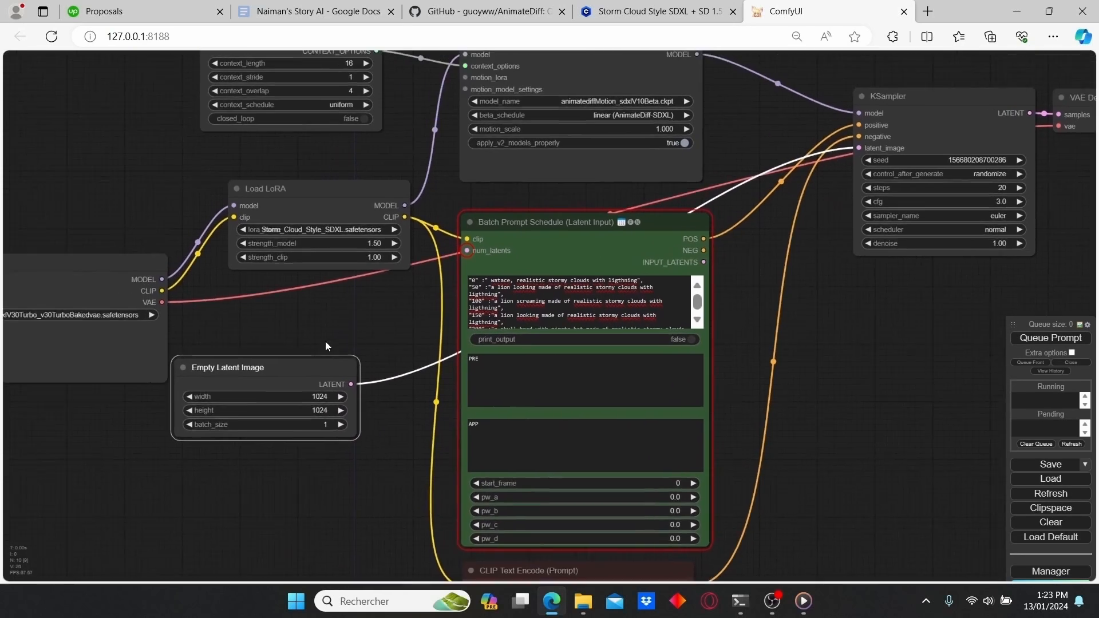
- Queue the storm-cloud AnimateDiff SDXL workflow for generation
{"action": "left_click", "coordinate": [1049, 338]}
{"action": "type", "text": "300"}
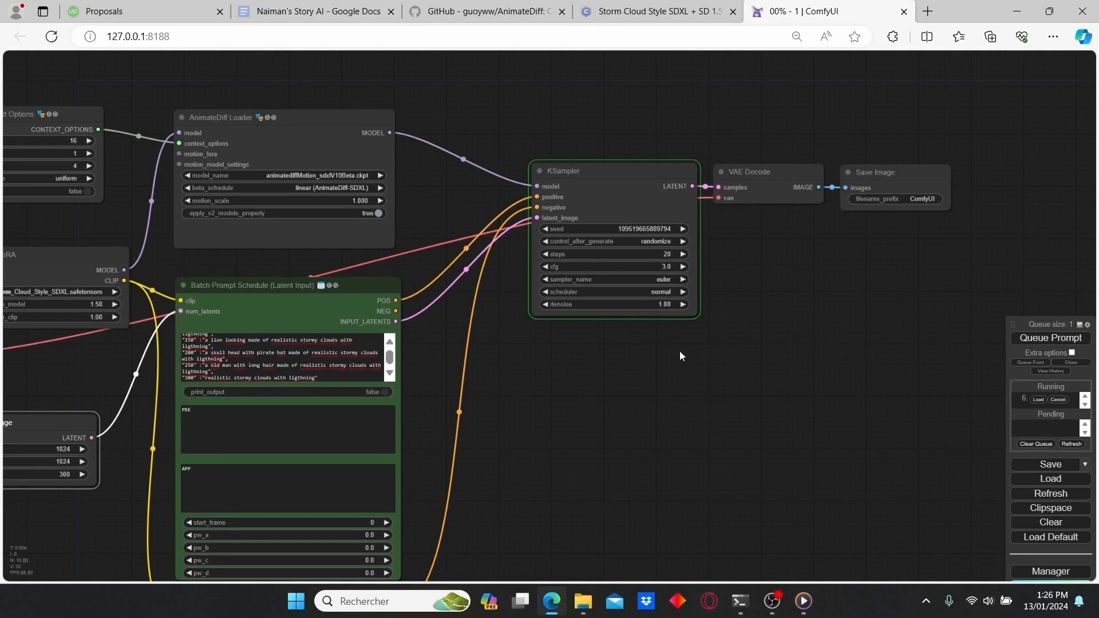
{"action": "mouse_move", "coordinate": [727, 366]}
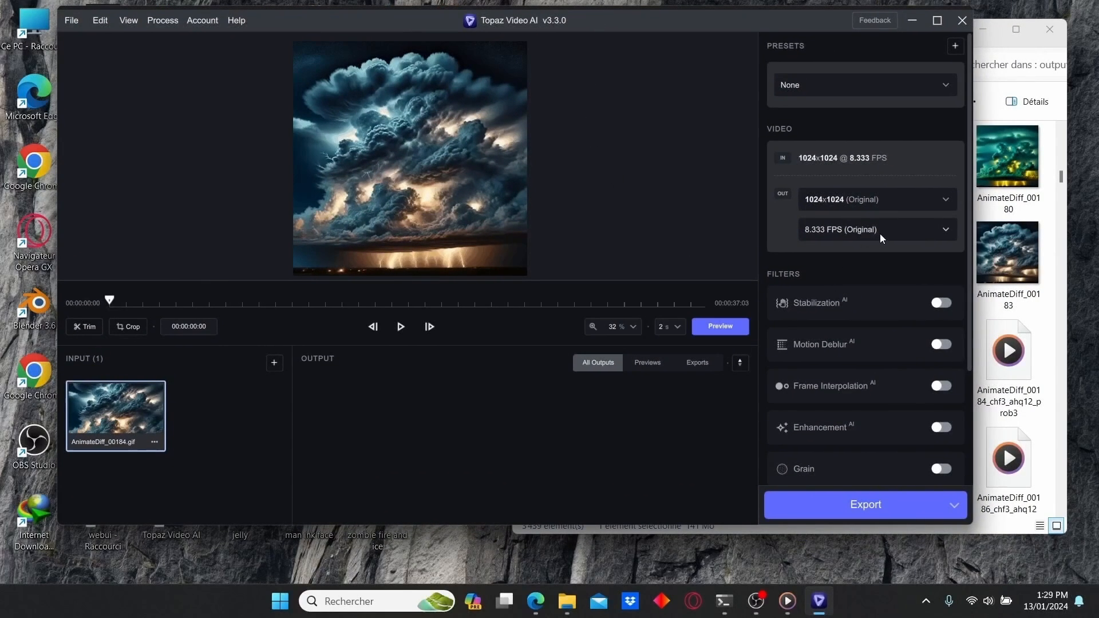
- Set the output frame rate to 24 FPS and resolution to 4x Upscale
{"action": "left_click", "coordinate": [877, 229]}
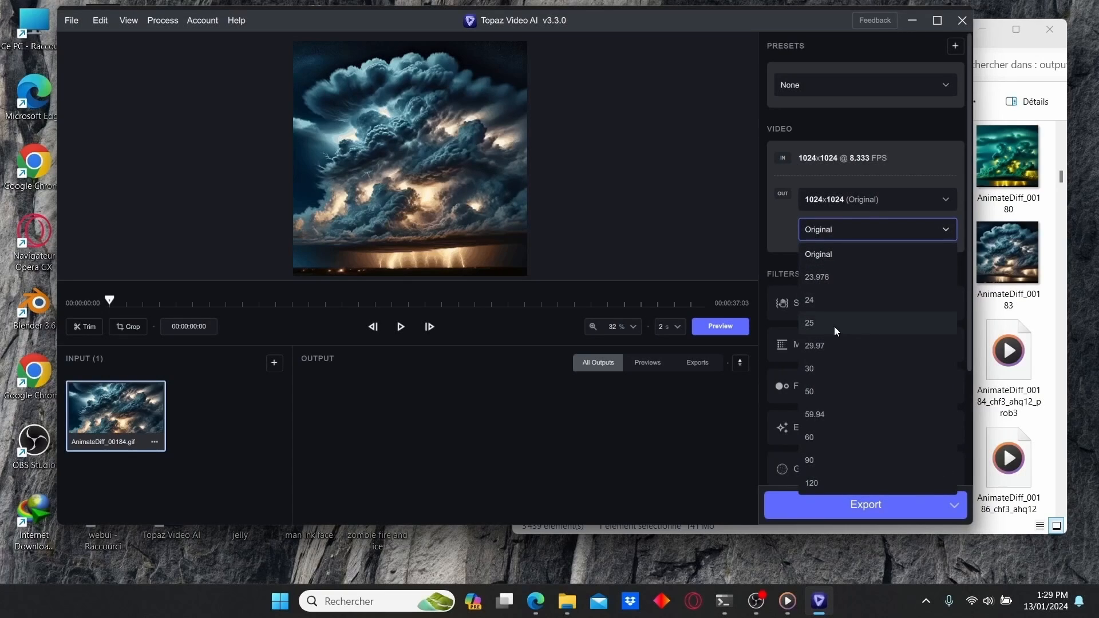
{"action": "left_click", "coordinate": [877, 200]}
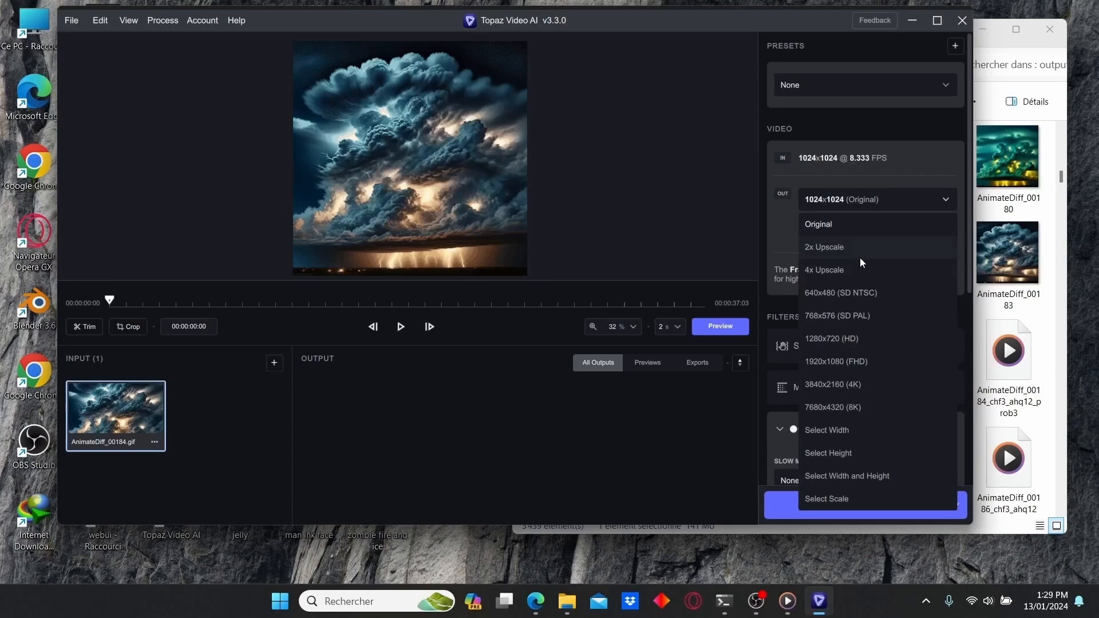
{"action": "left_click", "coordinate": [824, 269]}
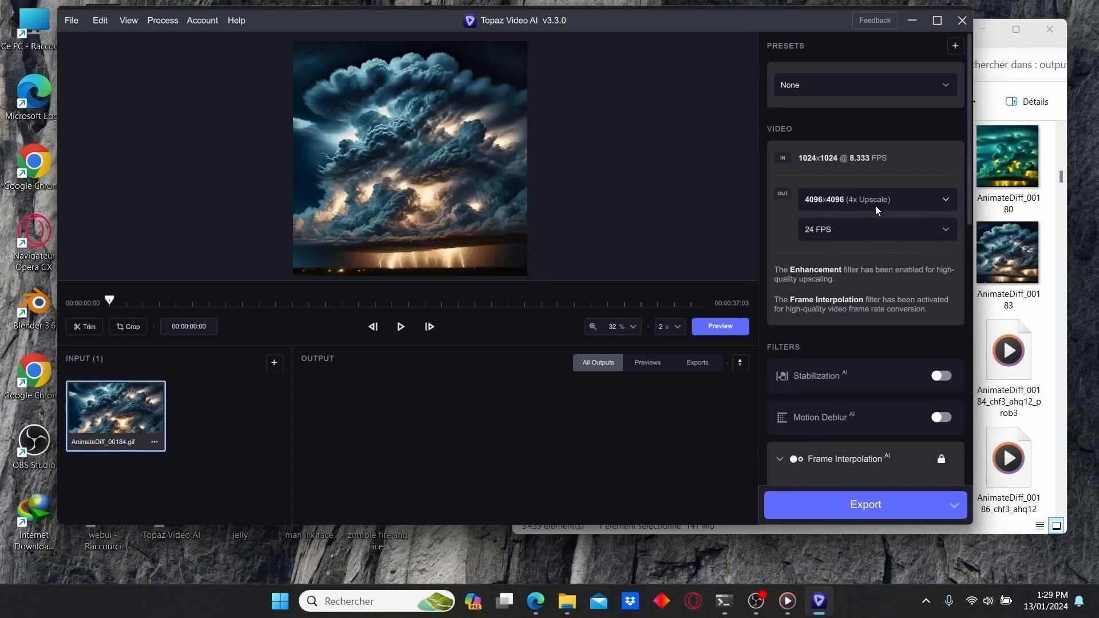